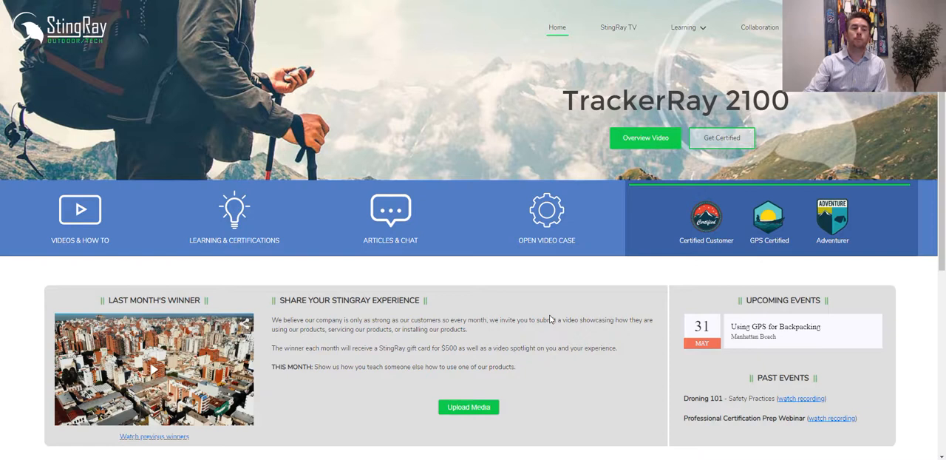
pyautogui.moveTo(108, 130)
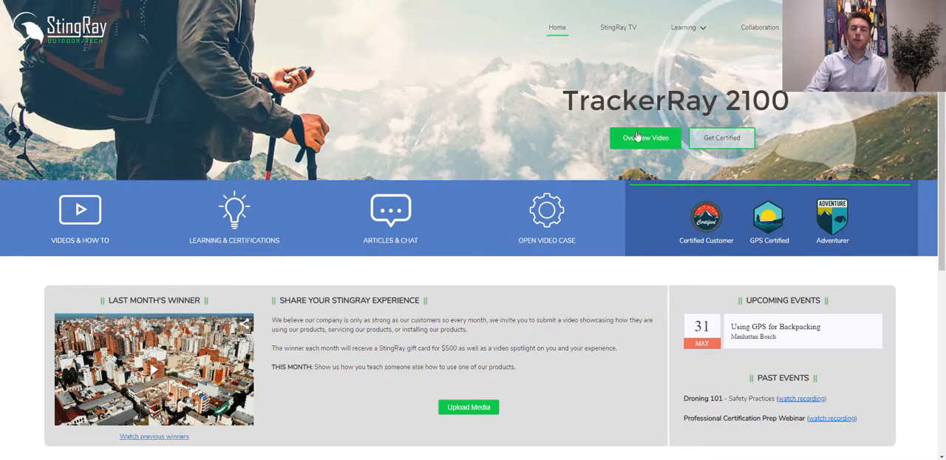
# Open the TrackerRay 2100 introduction page via its green Overview Video button
pyautogui.click(644, 137)
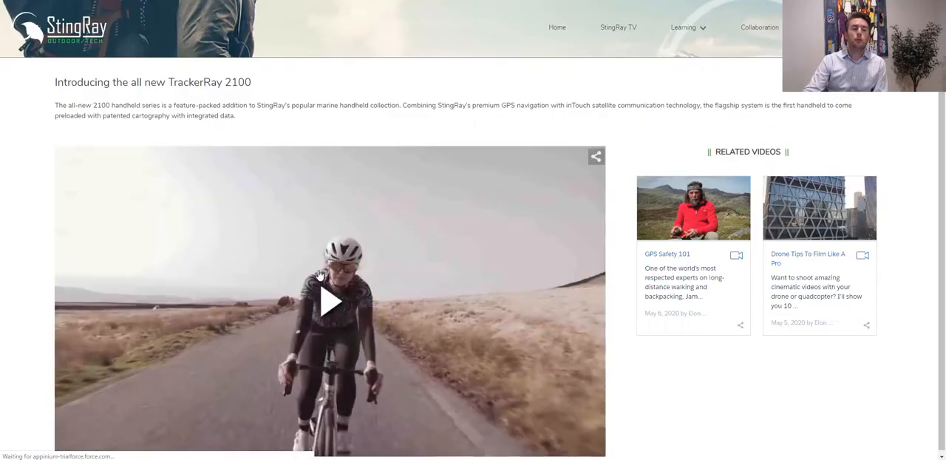
# Play the TrackerRay 2100 overview video, then open the TrackerRay 2100 Certification page
pyautogui.click(331, 300)
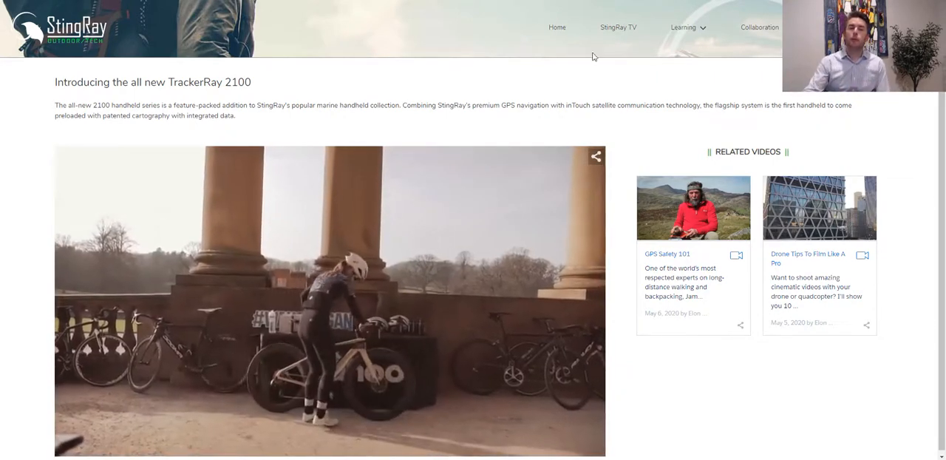
pyautogui.click(557, 27)
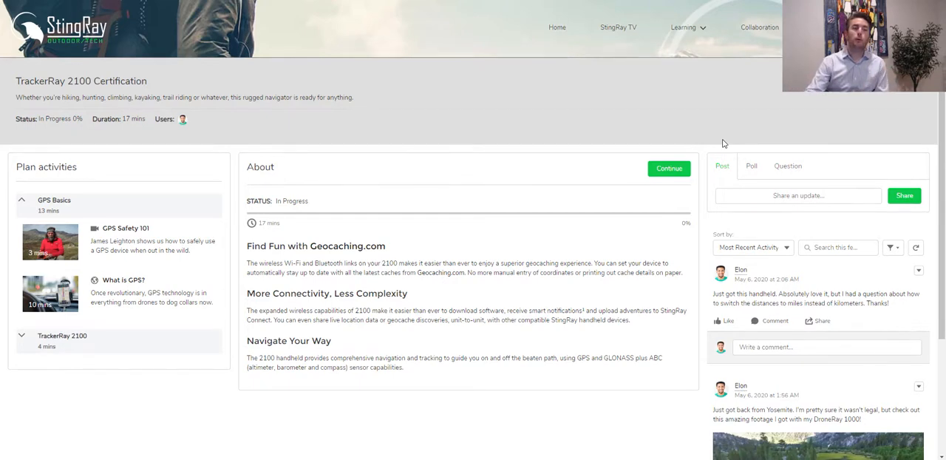
pyautogui.moveTo(517, 175)
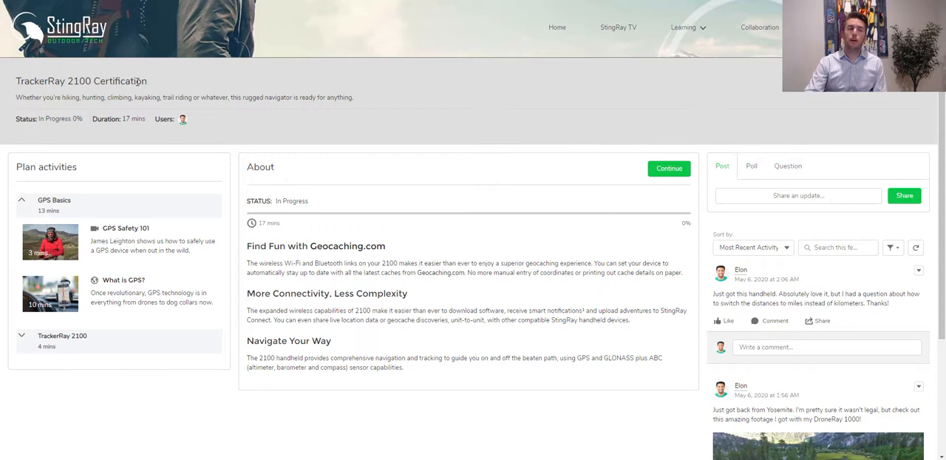
pyautogui.moveTo(791, 226)
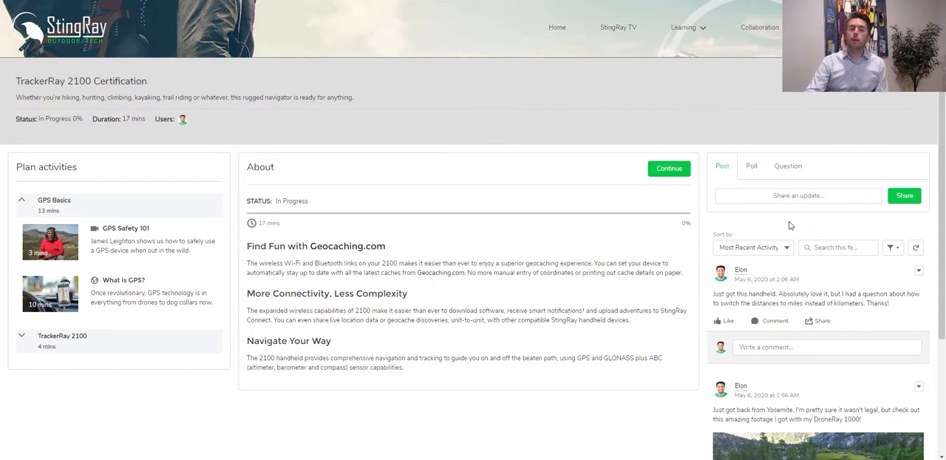
pyautogui.moveTo(798, 196)
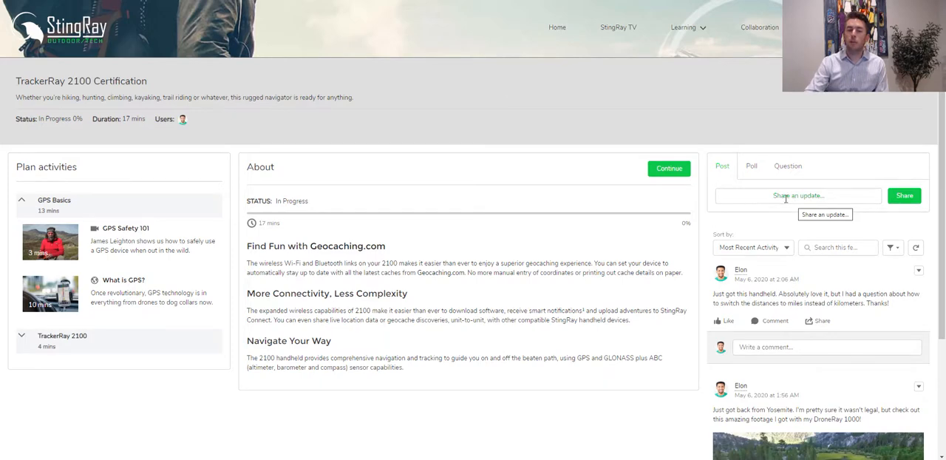
pyautogui.moveTo(558, 27)
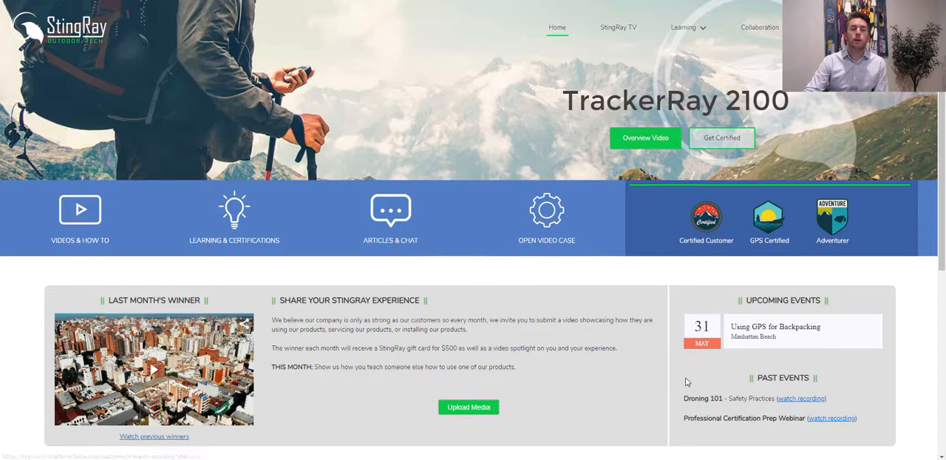
pyautogui.moveTo(669, 378)
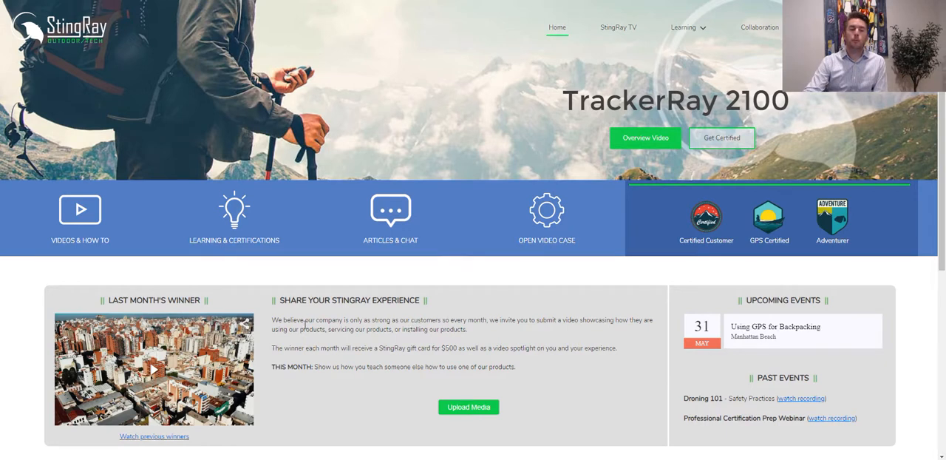
pyautogui.moveTo(343, 316)
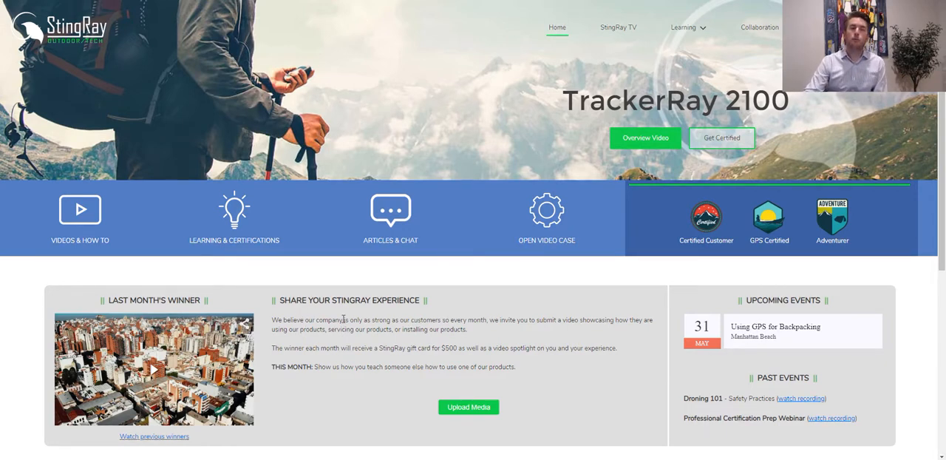
# Play the Last Month's Winner video in the home page contest section
pyautogui.click(153, 369)
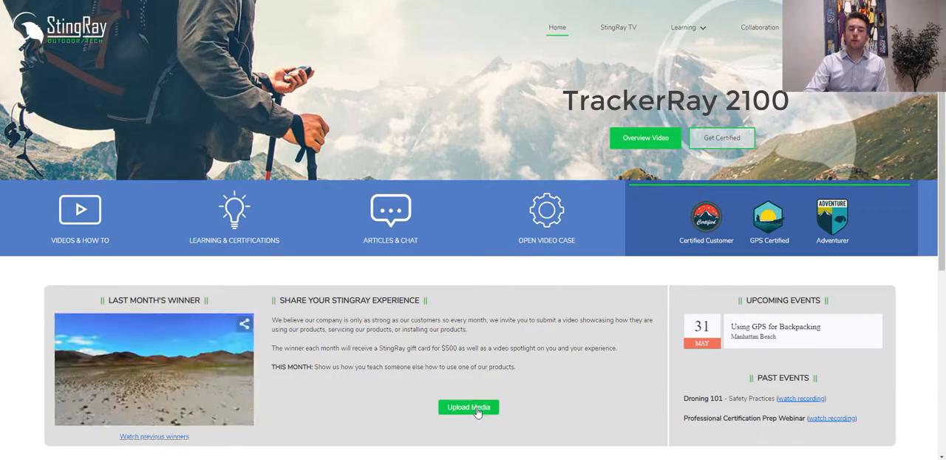
pyautogui.click(469, 407)
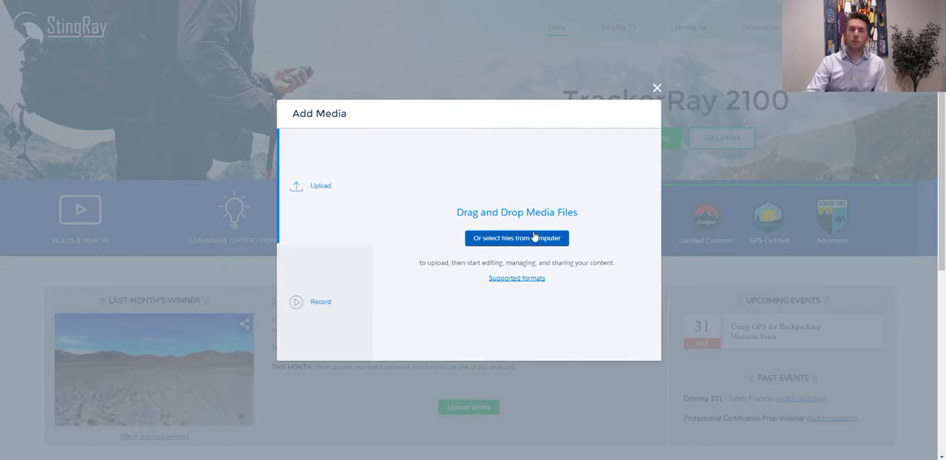
pyautogui.click(320, 301)
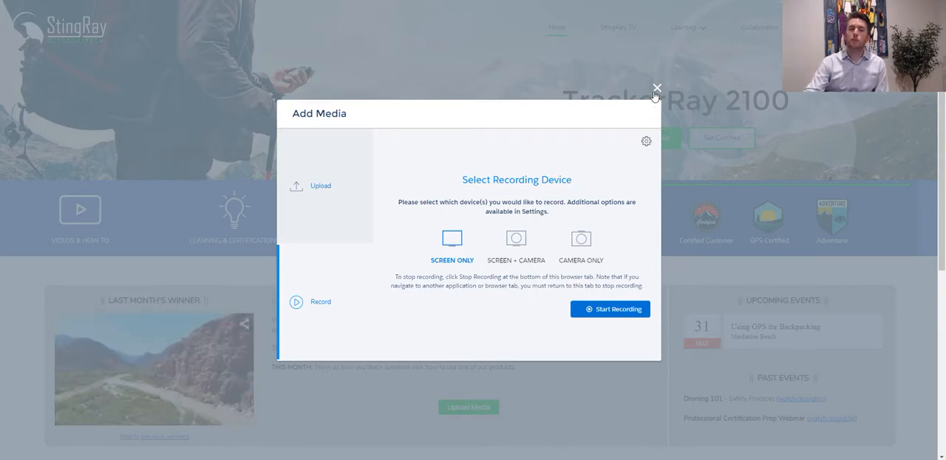
pyautogui.click(655, 88)
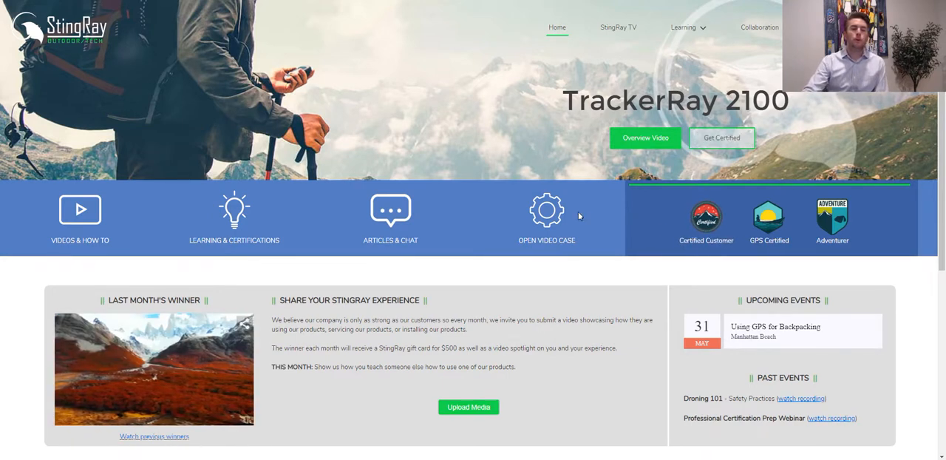
# Reopen Add Media, view its Record options, then go to the Collaboration feed
pyautogui.click(469, 407)
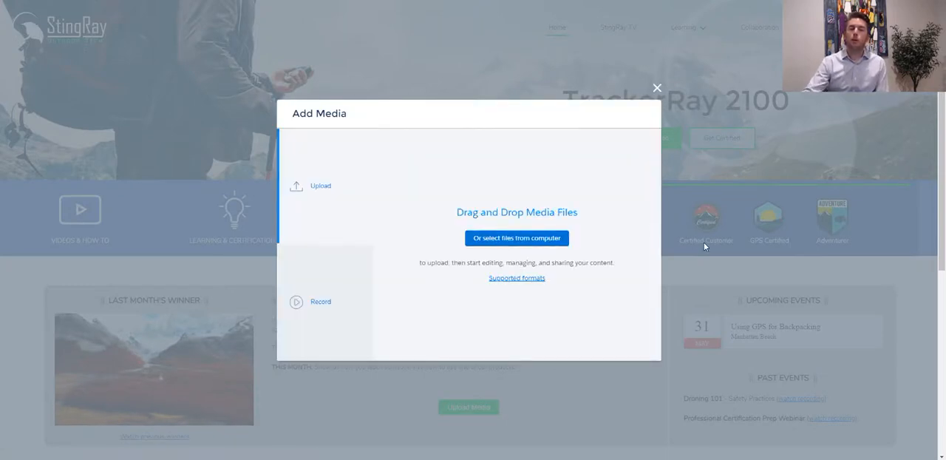
pyautogui.click(320, 302)
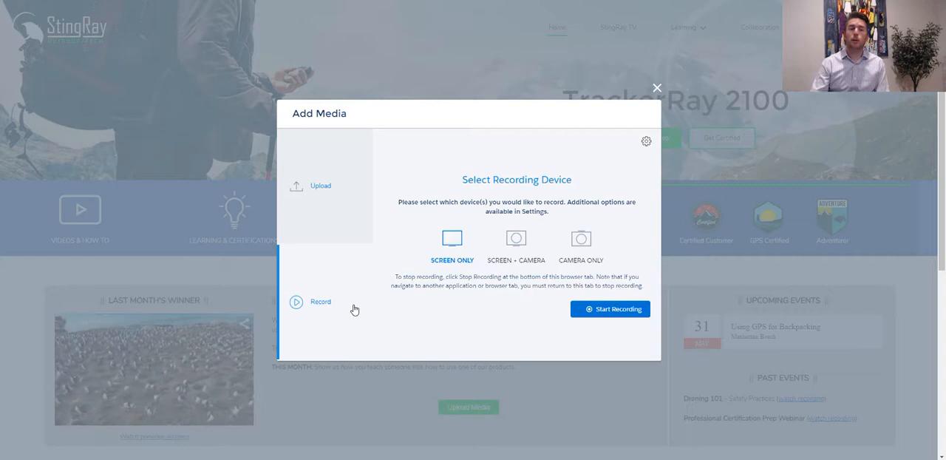
pyautogui.moveTo(413, 255)
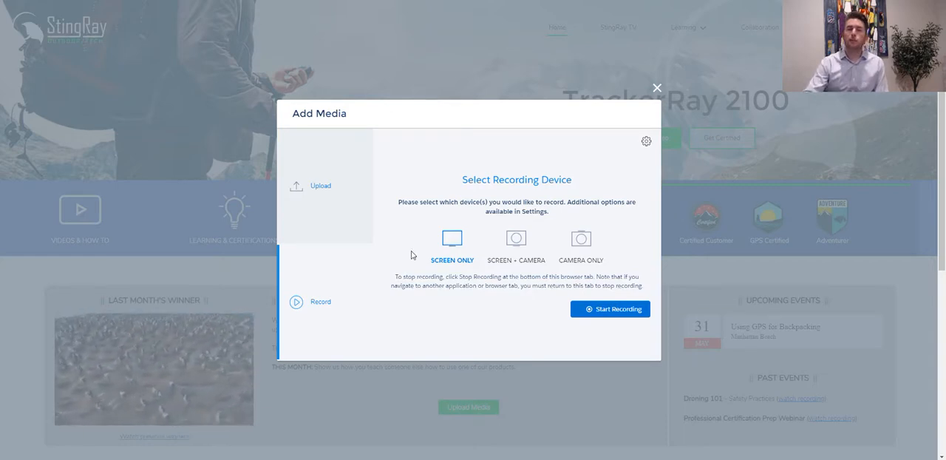
pyautogui.click(657, 88)
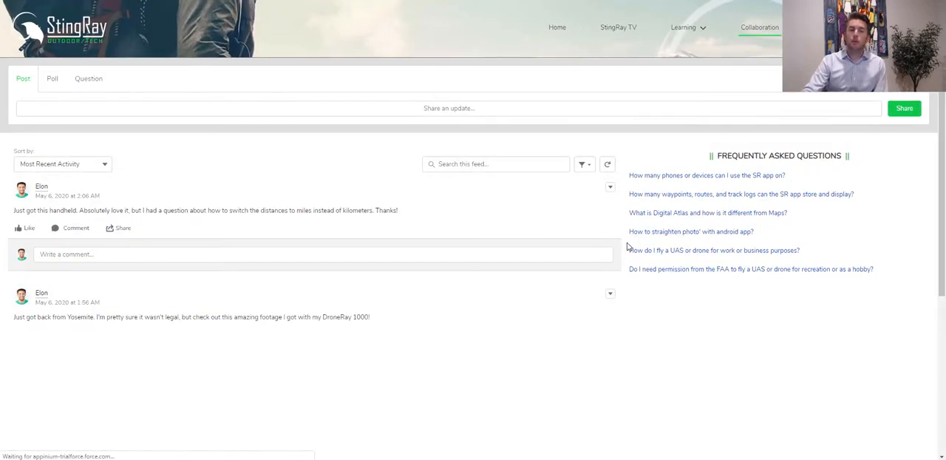
# Scroll to the Yosemite post and play its drone footage video
pyautogui.scroll(-3)
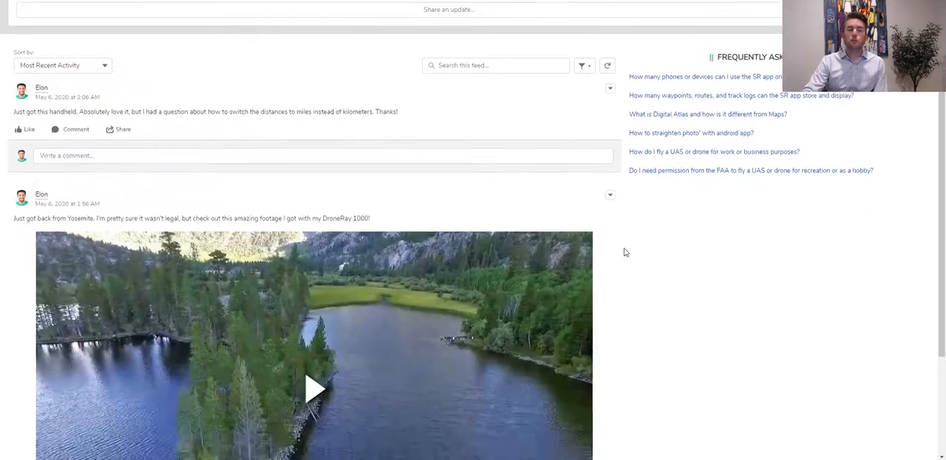
pyautogui.click(313, 388)
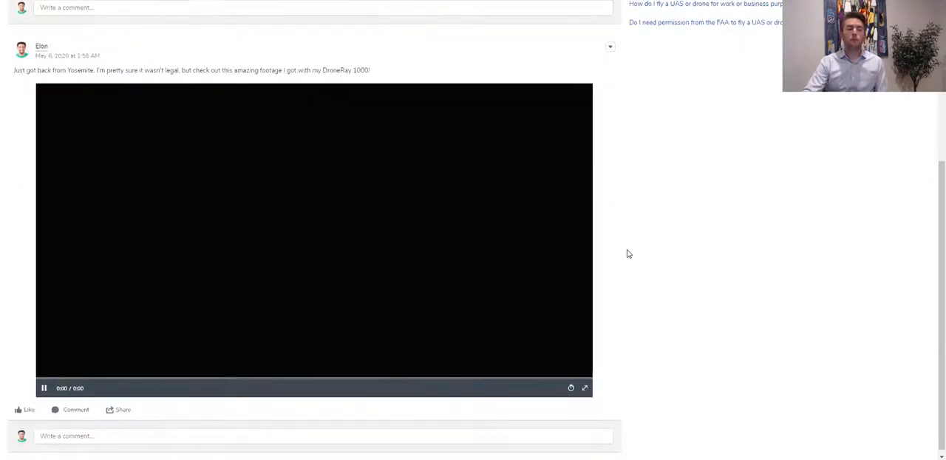